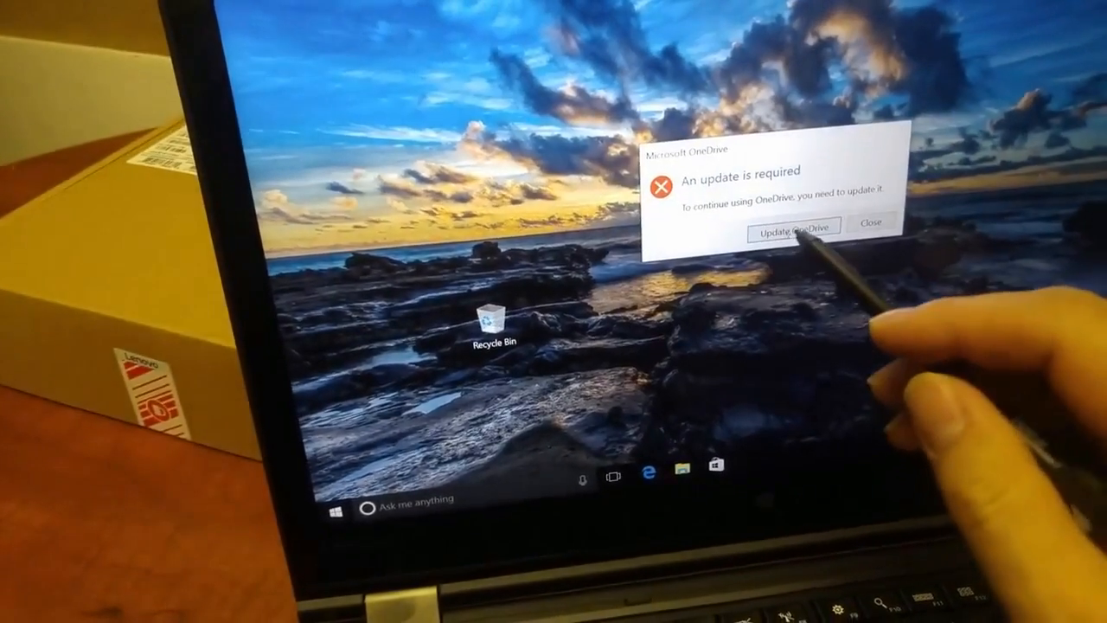
Step: Start the required OneDrive update and save OneDriveSetup.exe through Edge's download bar
left_click(791, 225)
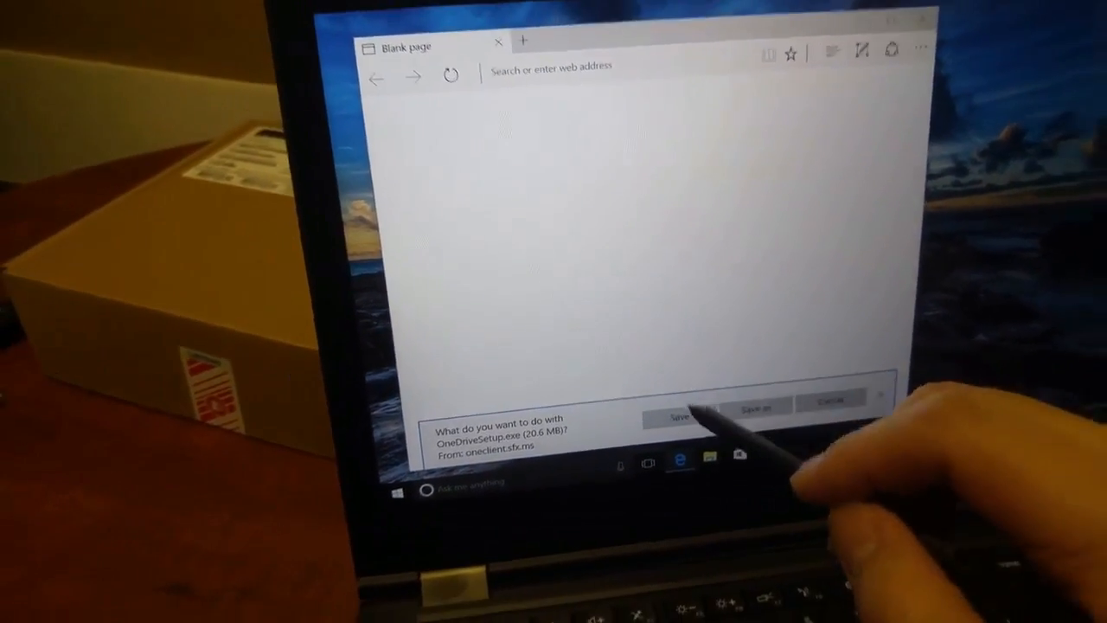
left_click(679, 415)
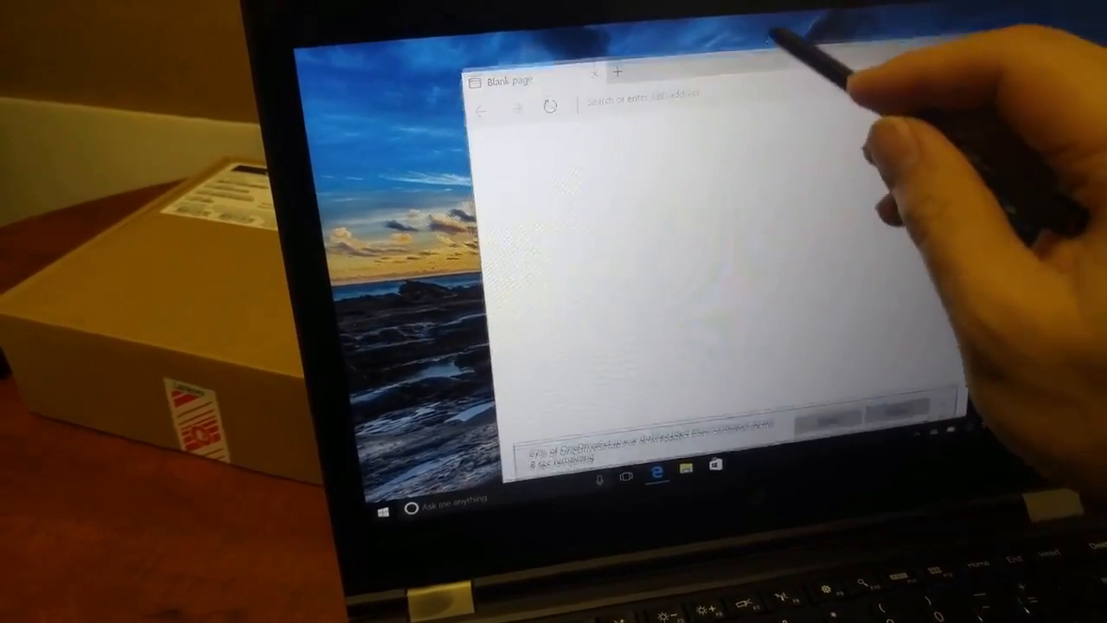
left_click(384, 508)
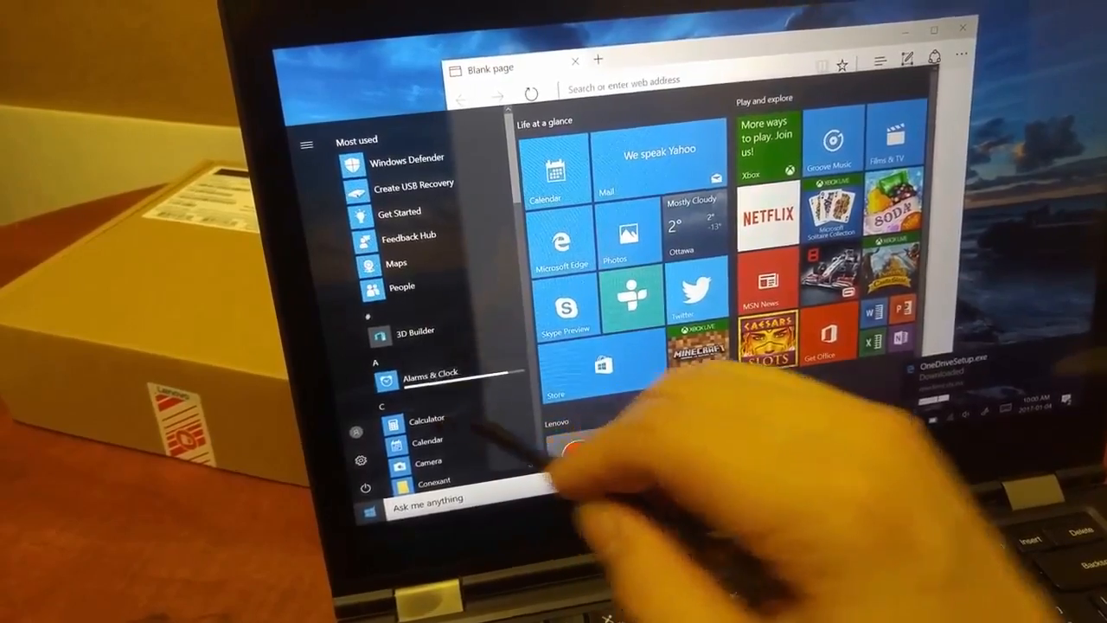
Step: Dismiss the Start menu to return to Edge's blank page
left_click(429, 380)
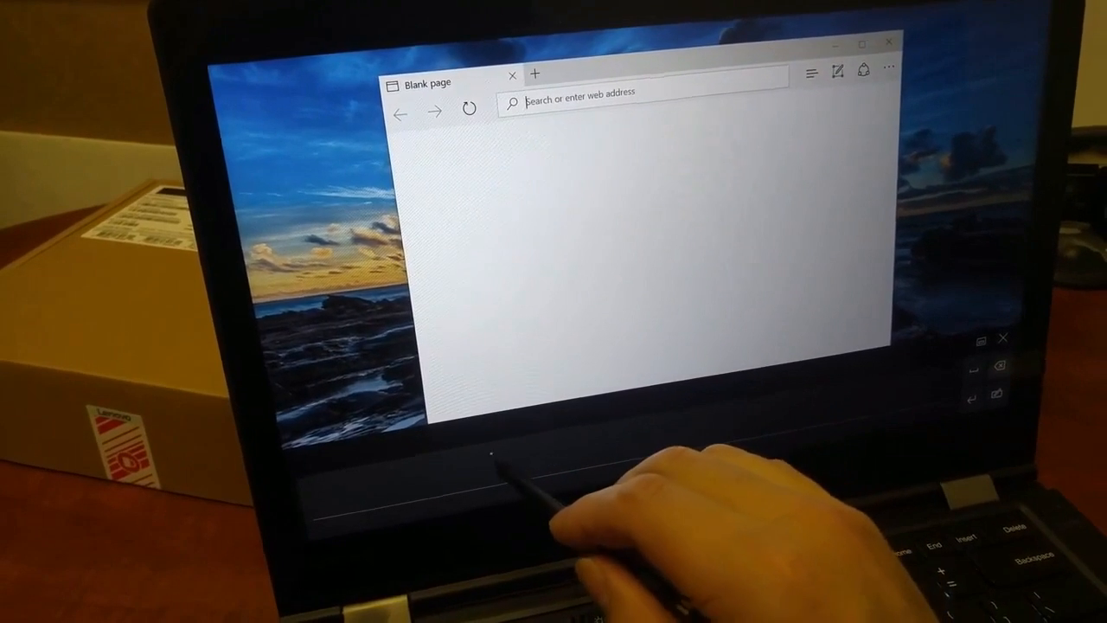
Step: Handwrite the word 'Write' so it is entered as a search in Edge's address bar
type("wr")
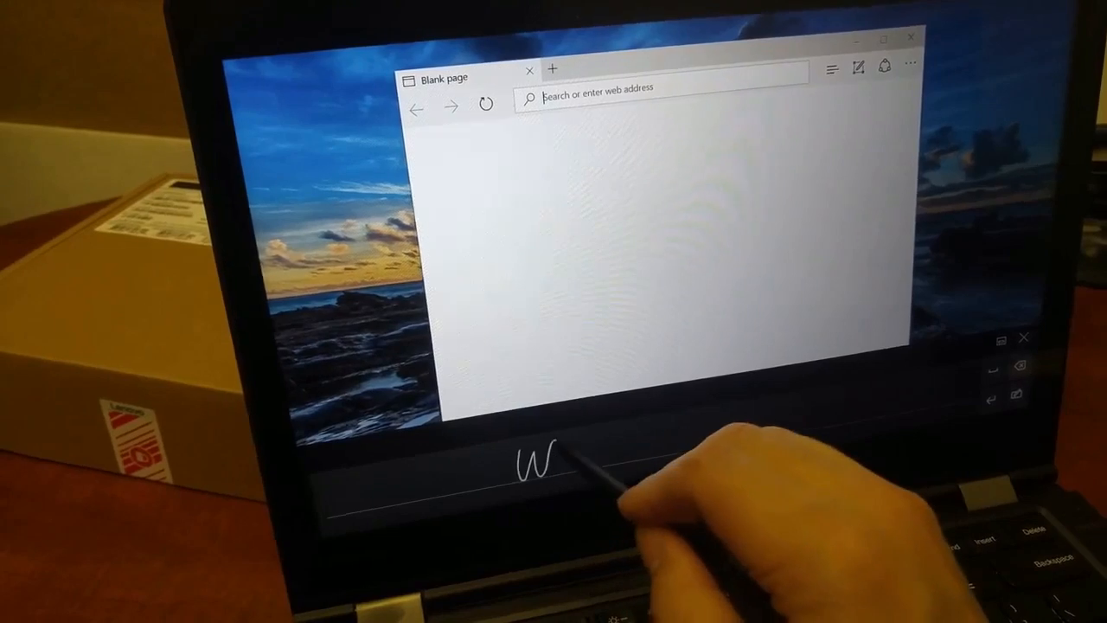
type("Write")
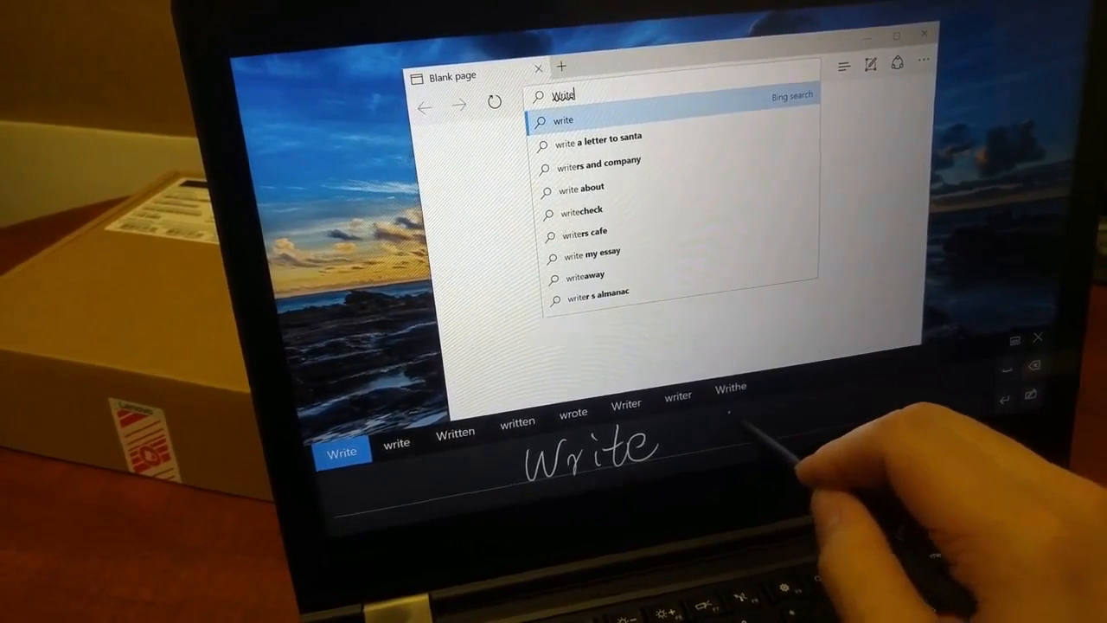
type("Sone")
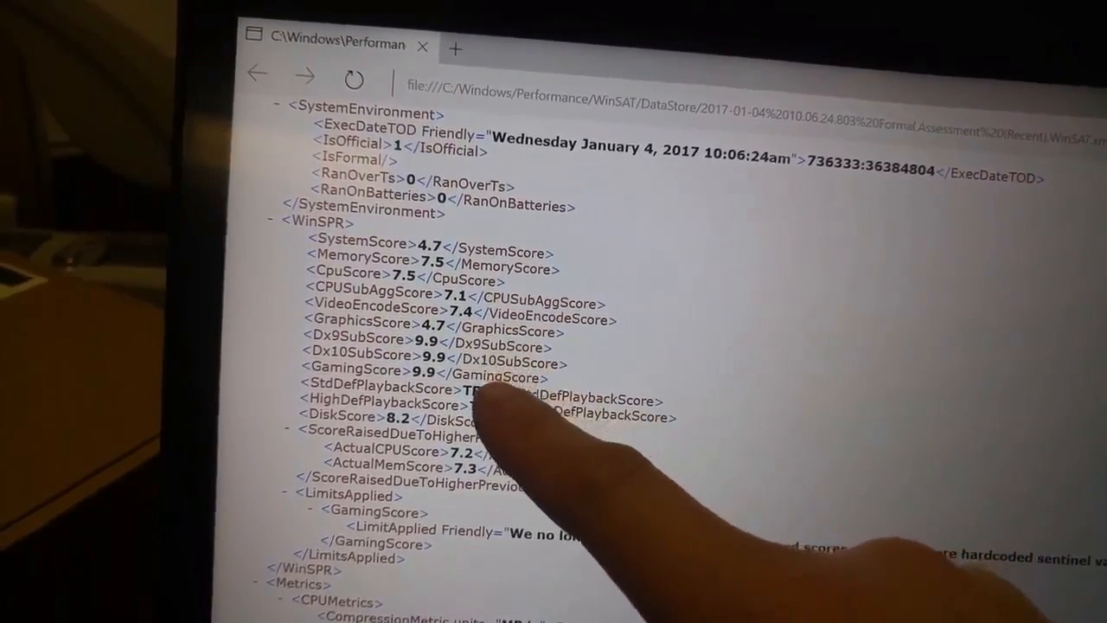
scroll("down", 3)
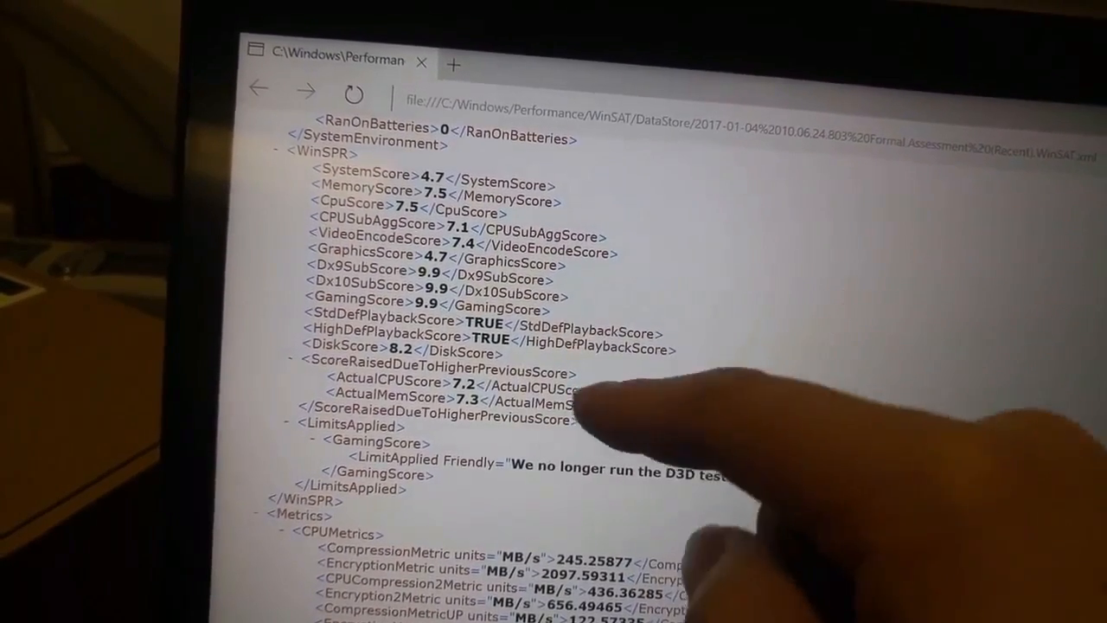
scroll("down", 3)
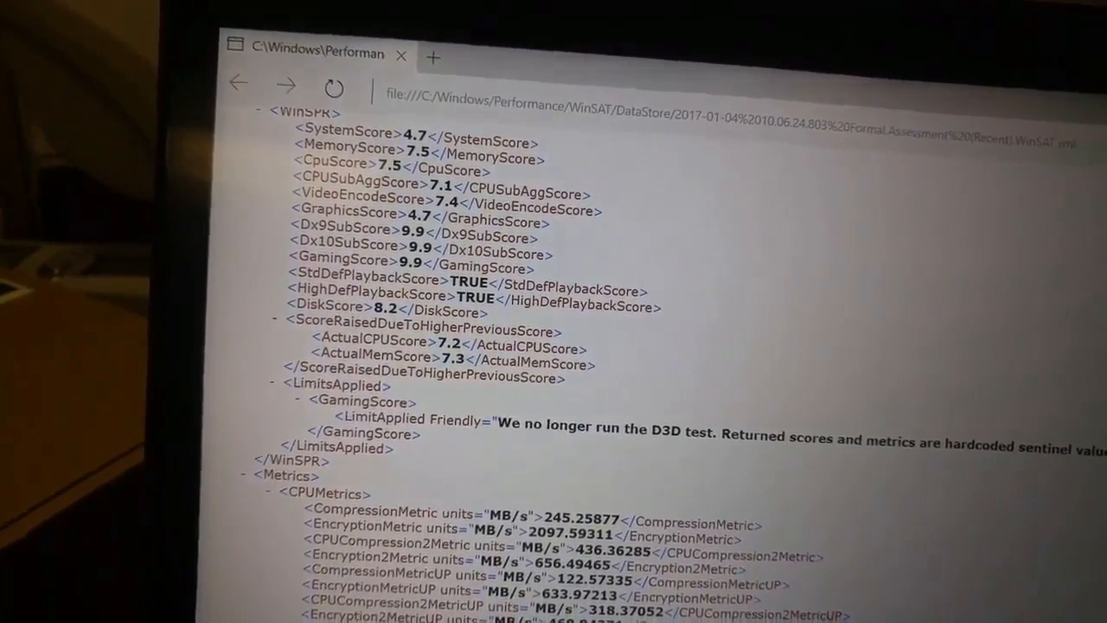